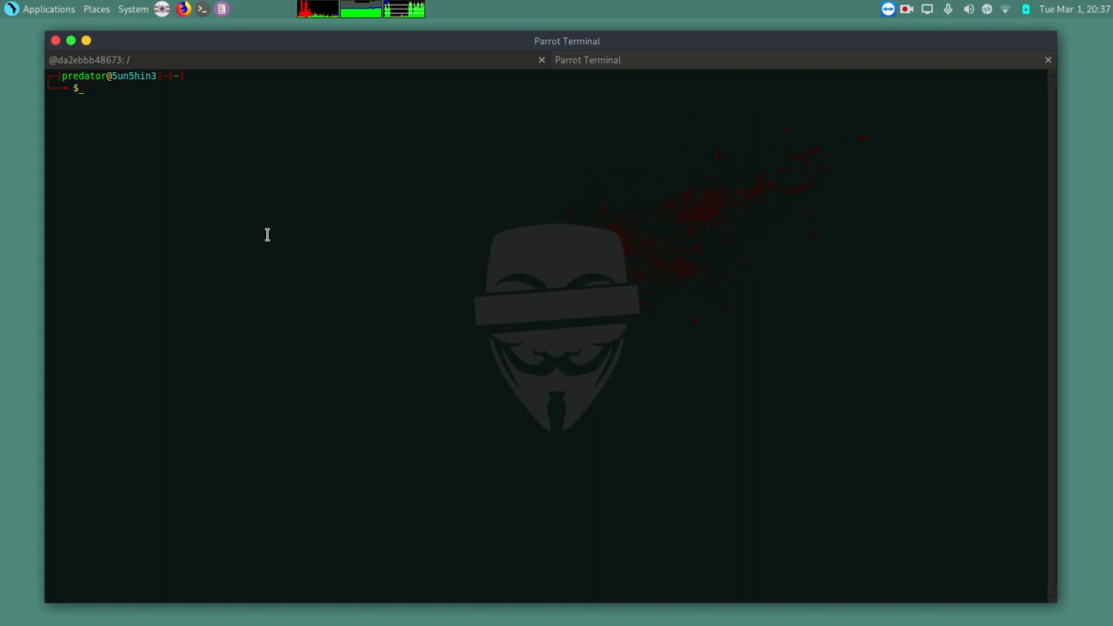
# Step: Run 'sudo pip install scanless' with the sudo password; all requirements report as already satisfied
pyautogui.write('sudo pip')
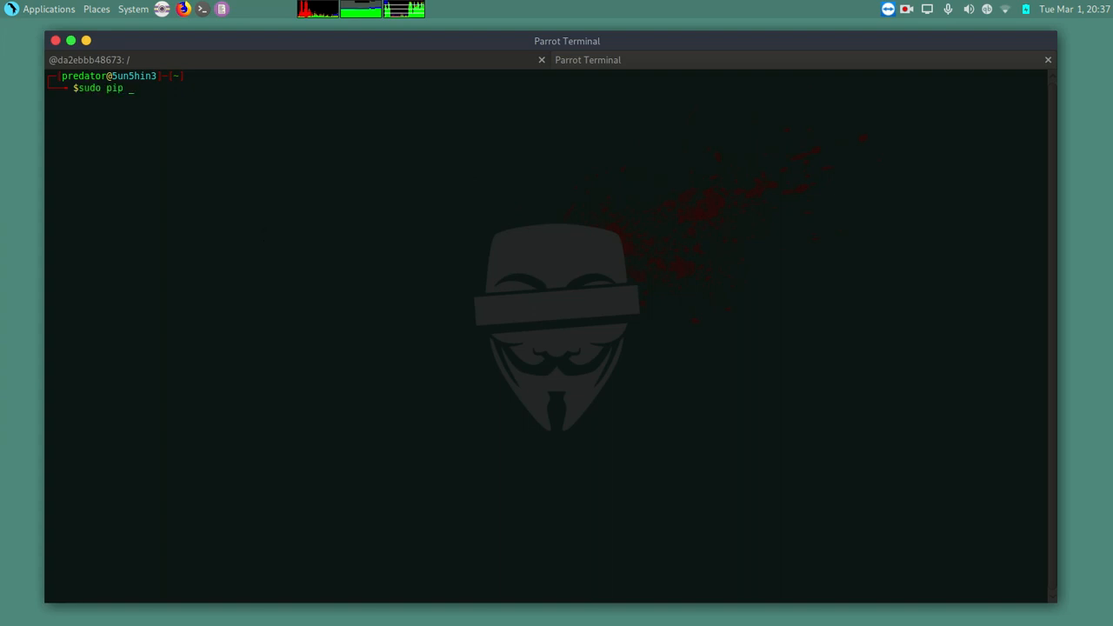
pyautogui.write('install')
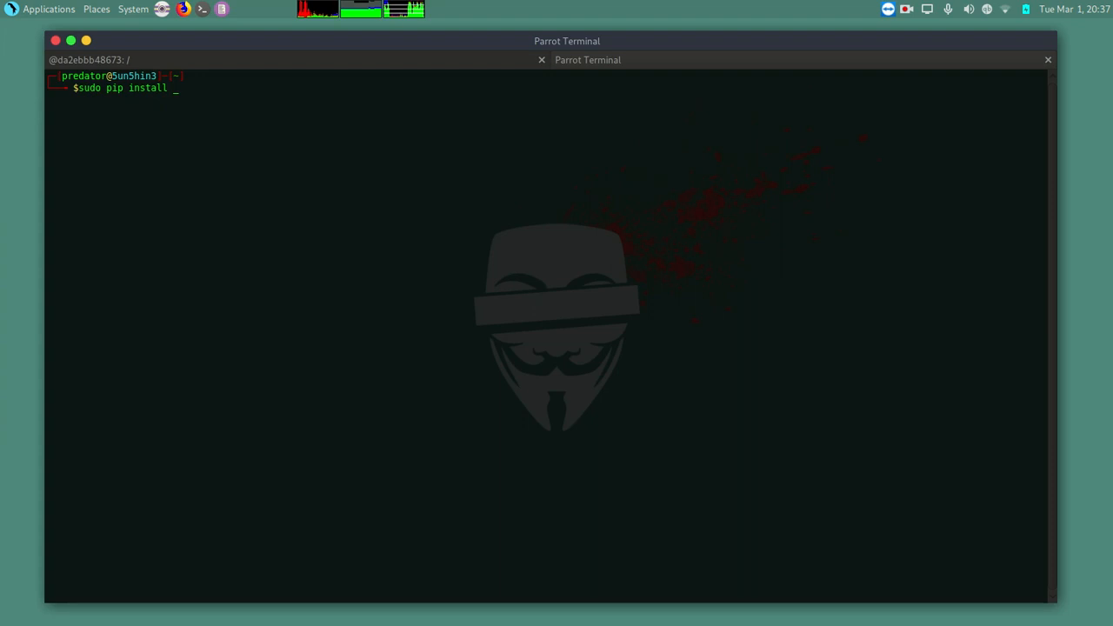
pyautogui.write('scanless')
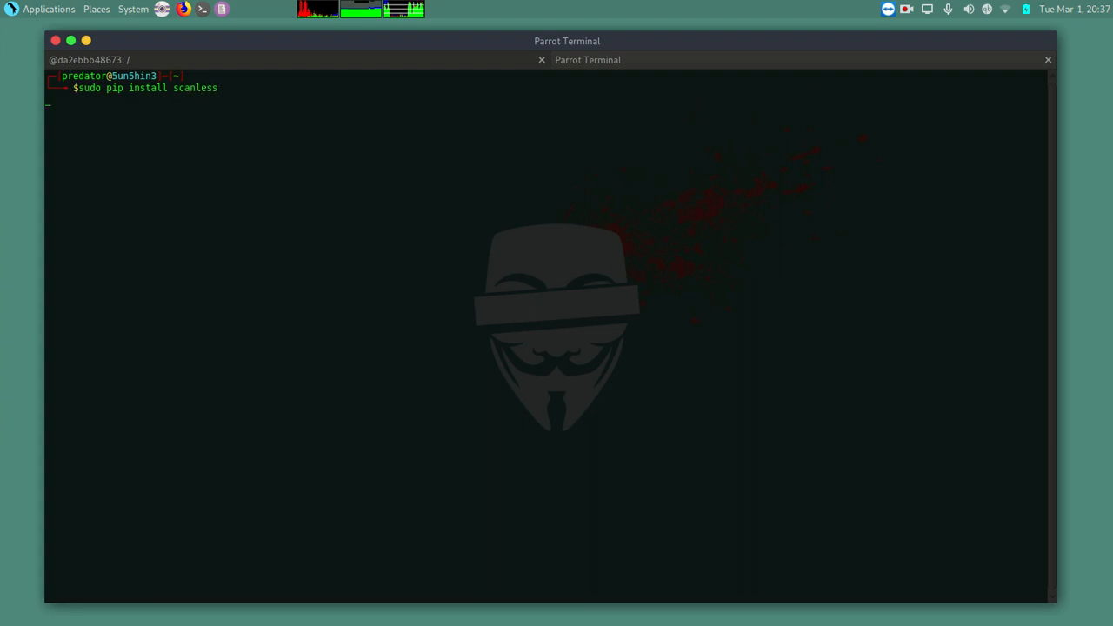
pyautogui.press('Return')
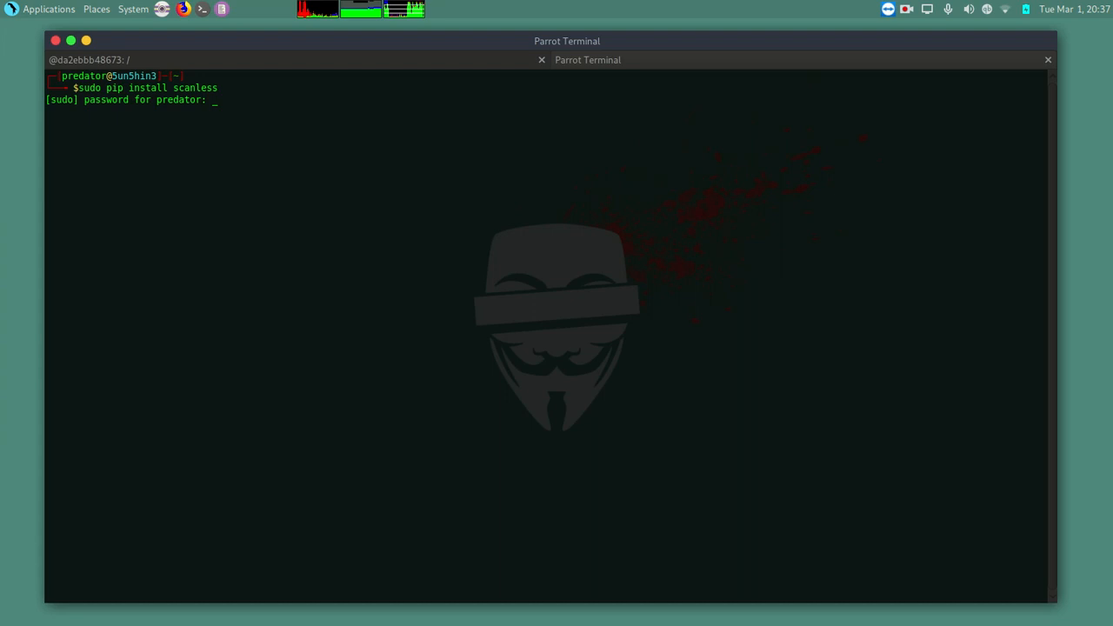
pyautogui.press('Return')
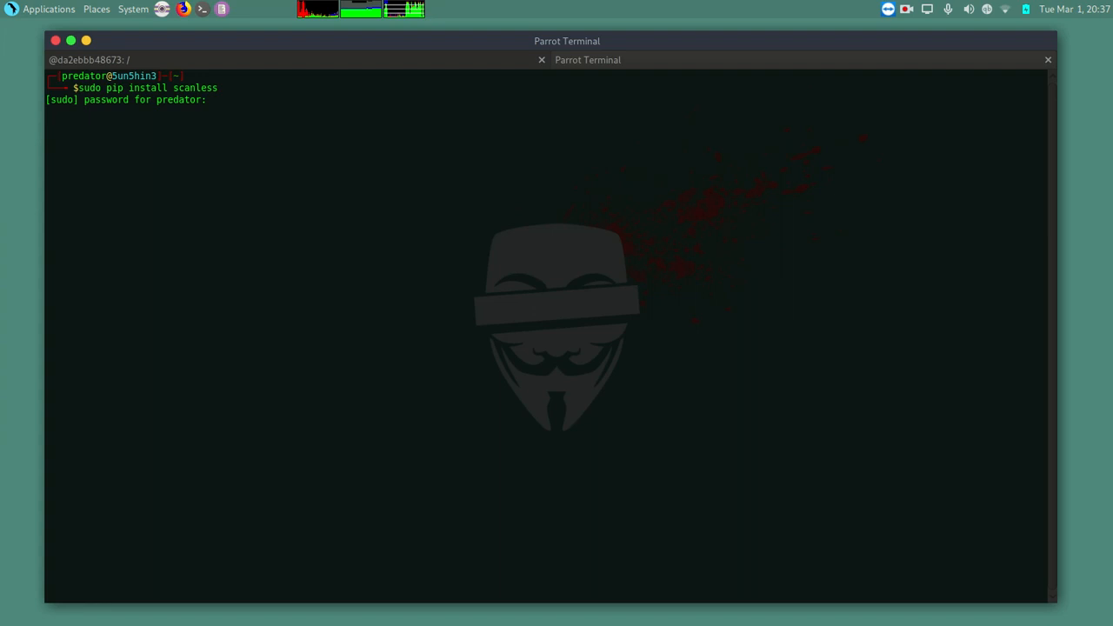
pyautogui.press('Return')
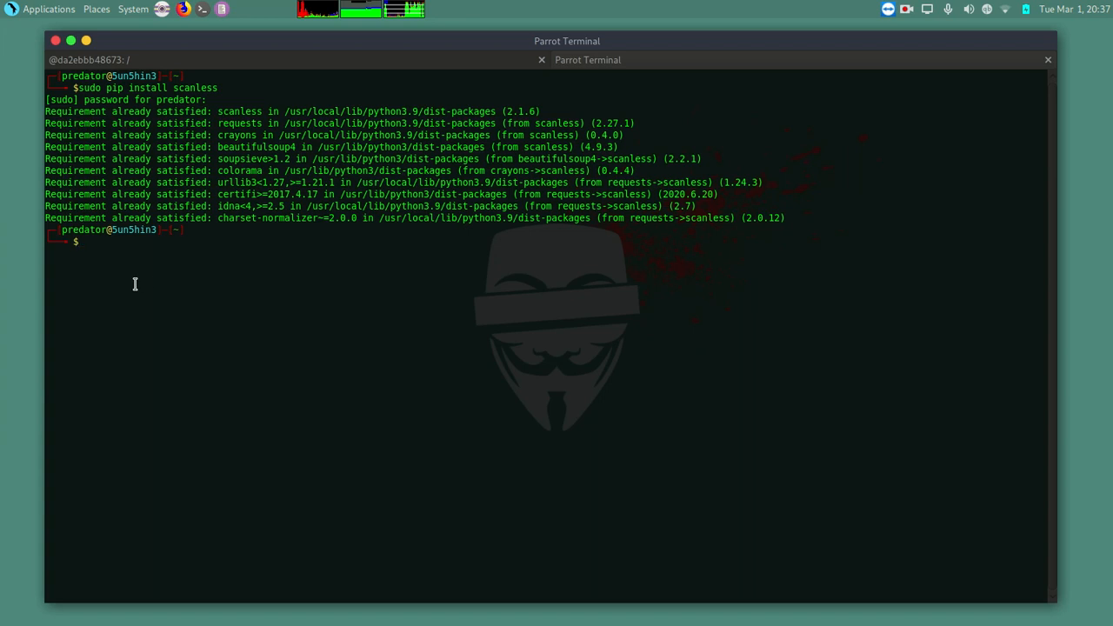
# Step: Run 'sudo scanless --help' to print its usage line and optional arguments, briefly highlighting them
pyautogui.write('sudo scanless --h')
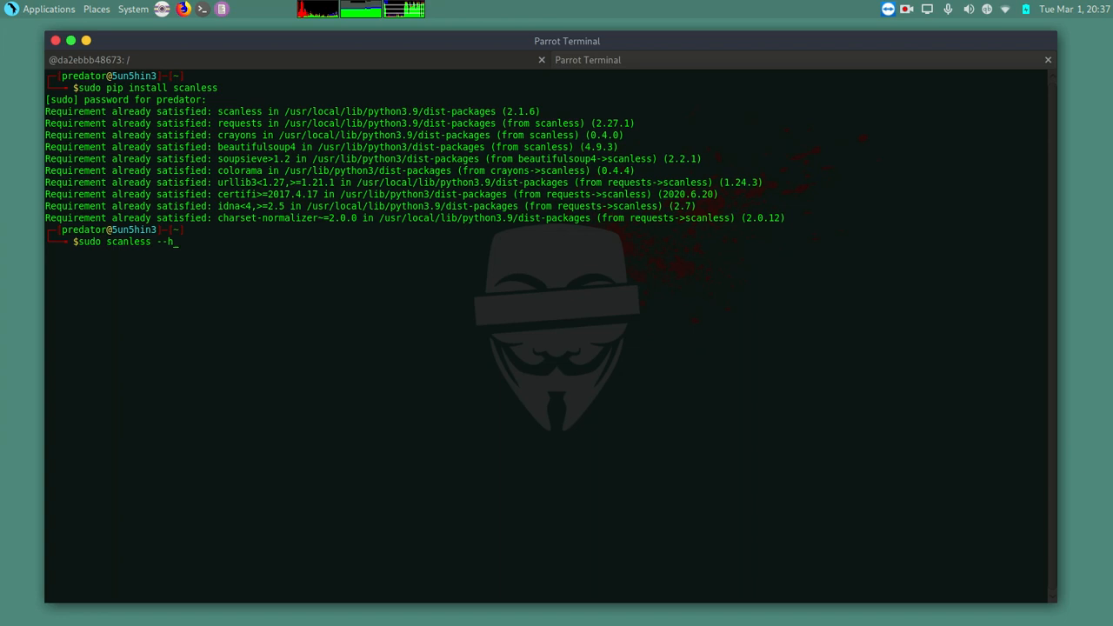
pyautogui.write('elp')
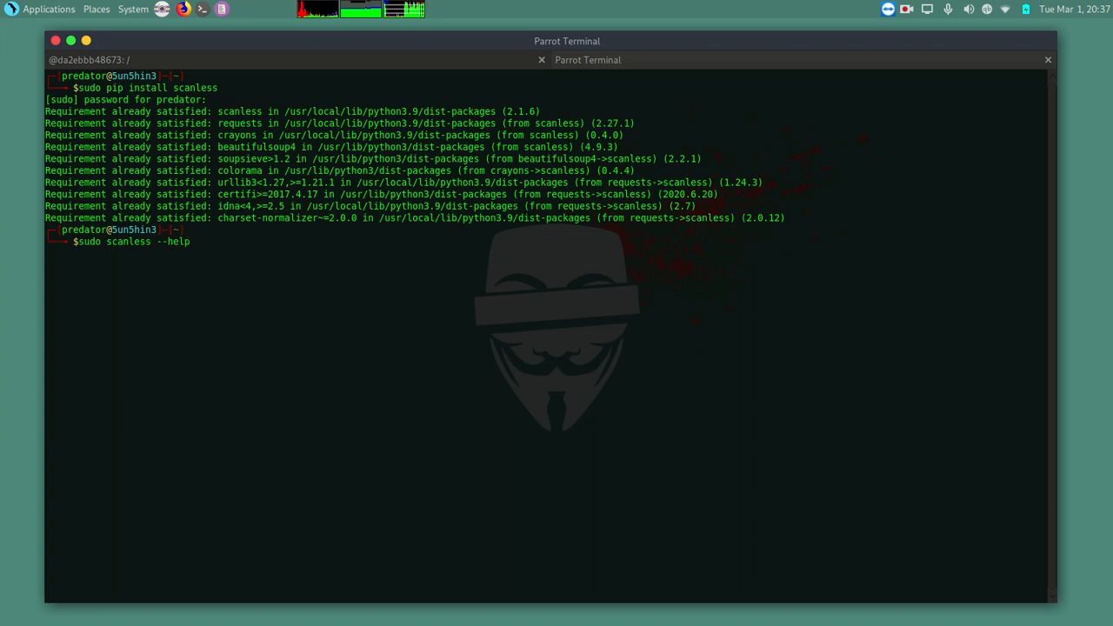
pyautogui.press('Return')
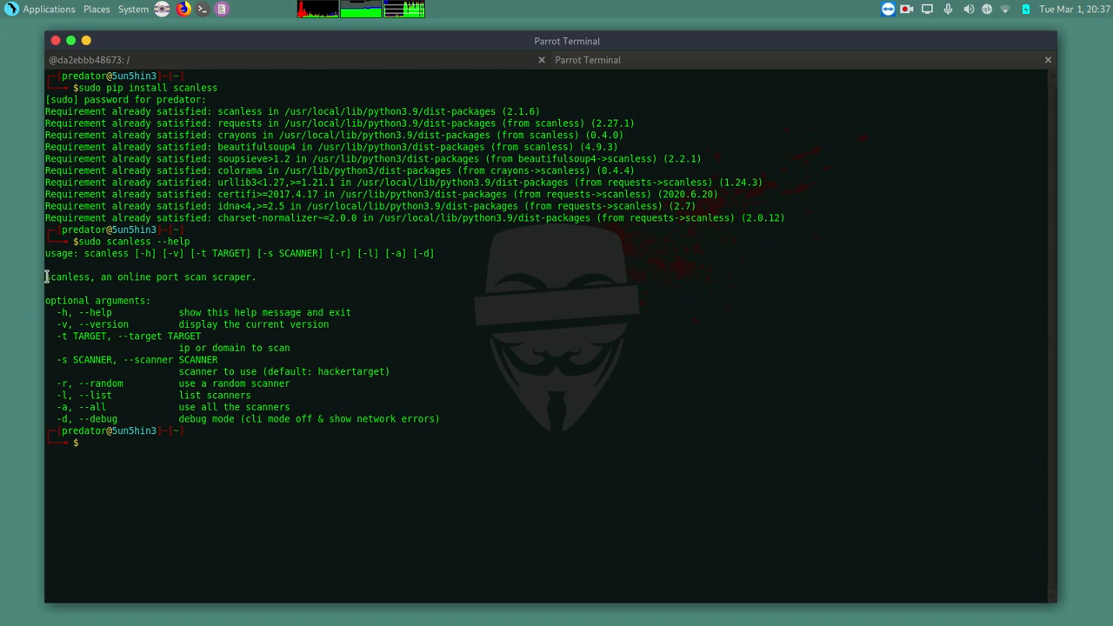
pyautogui.doubleClick(66, 276)
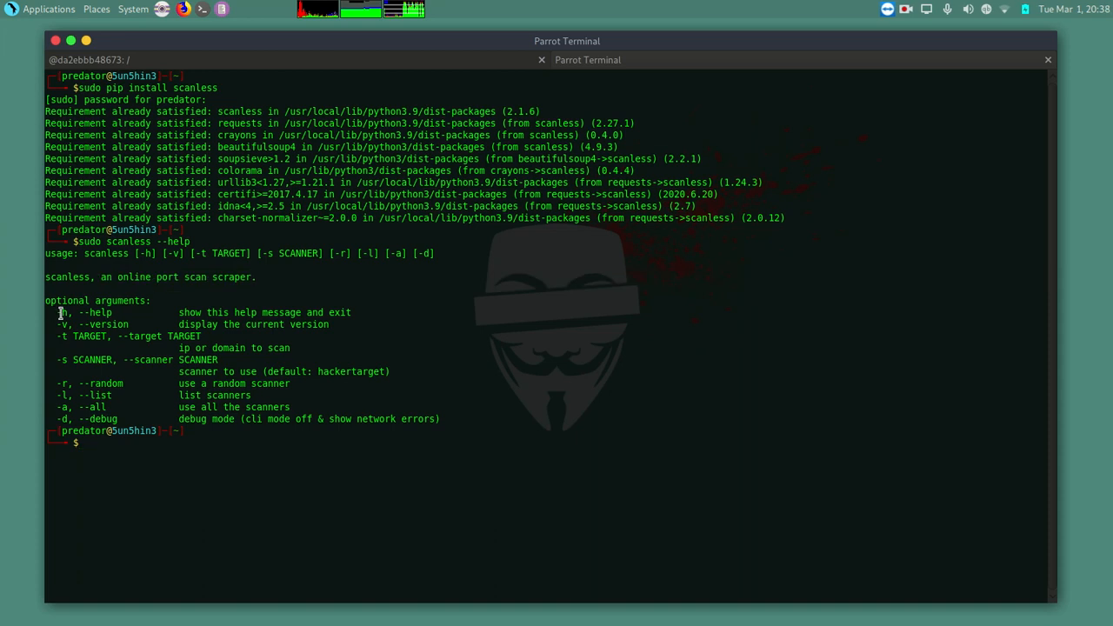
pyautogui.moveTo(63, 313); pyautogui.dragTo(112, 407)
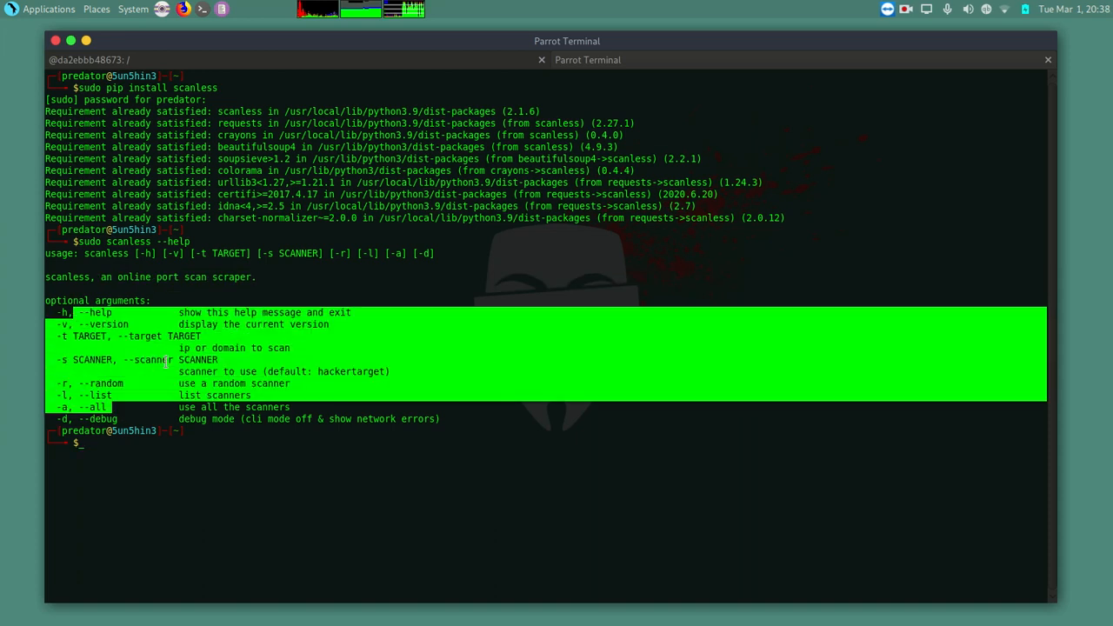
pyautogui.click(139, 476)
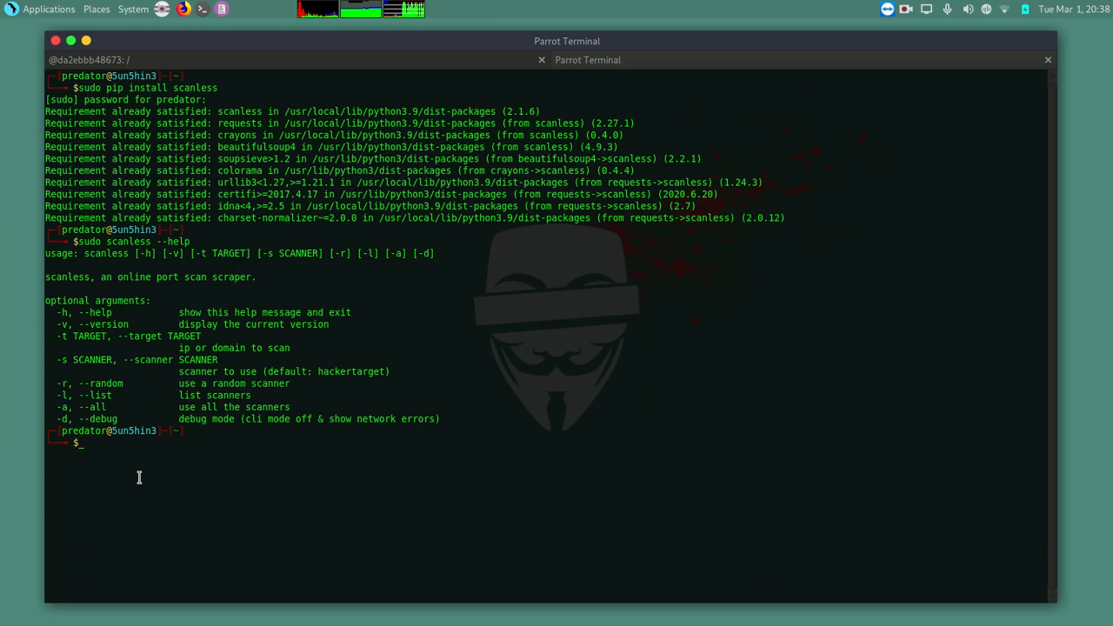
pyautogui.write('sc')
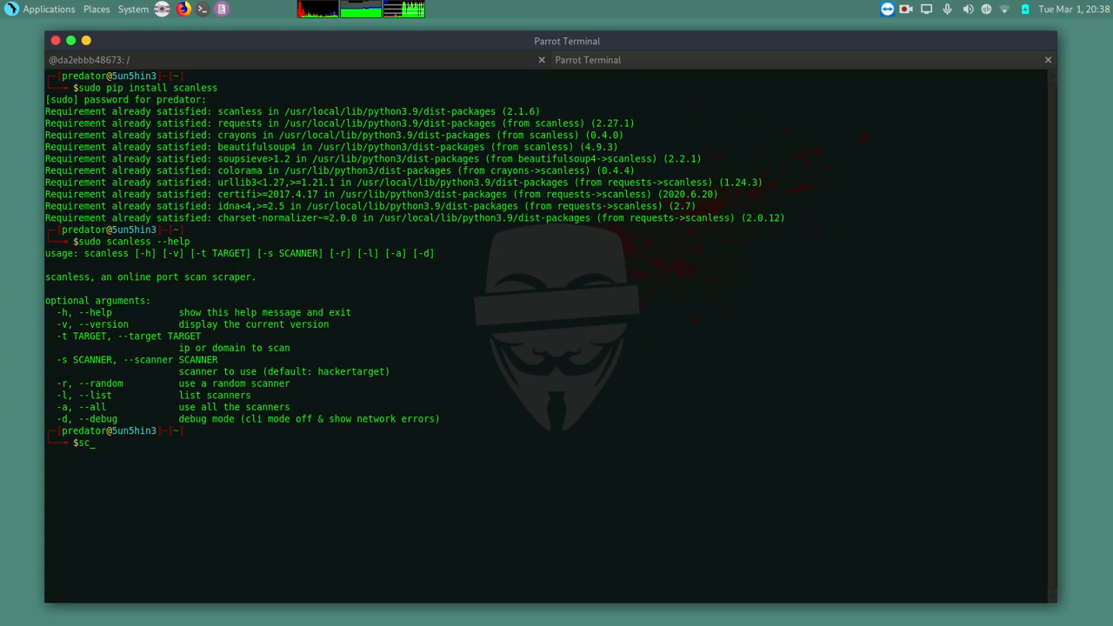
pyautogui.write('anless -l')
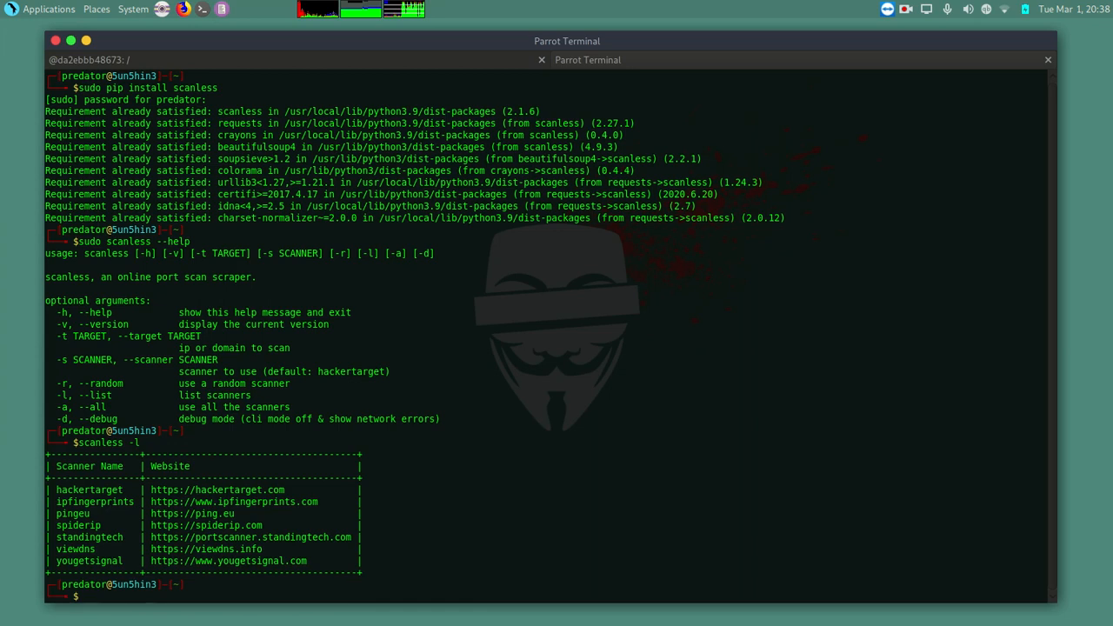
pyautogui.moveTo(52, 560); pyautogui.dragTo(321, 560)
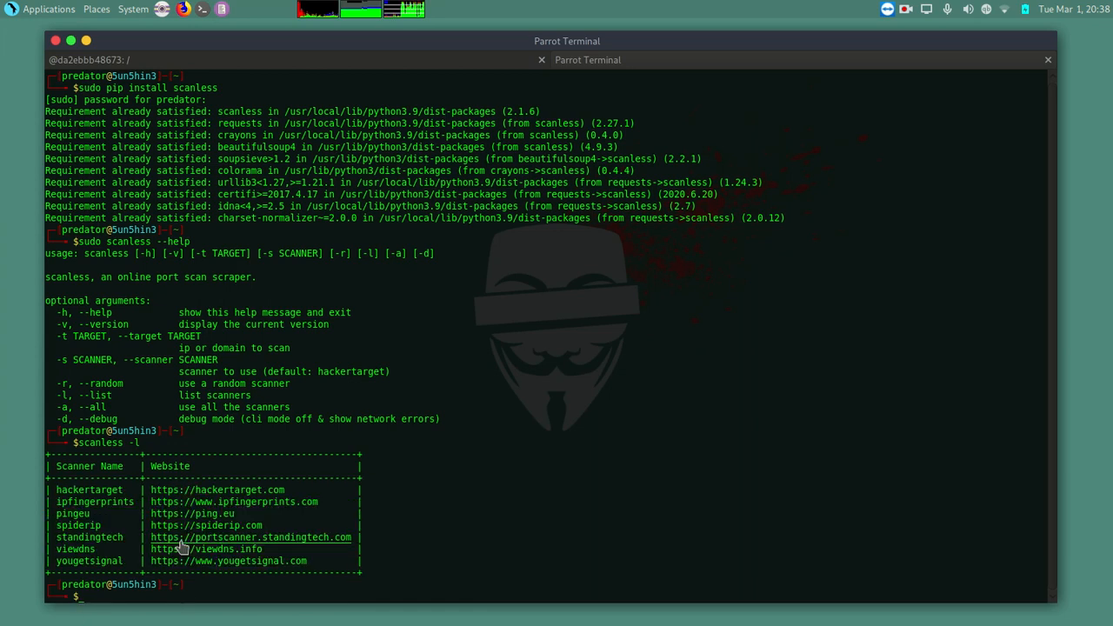
pyautogui.moveTo(542, 449)
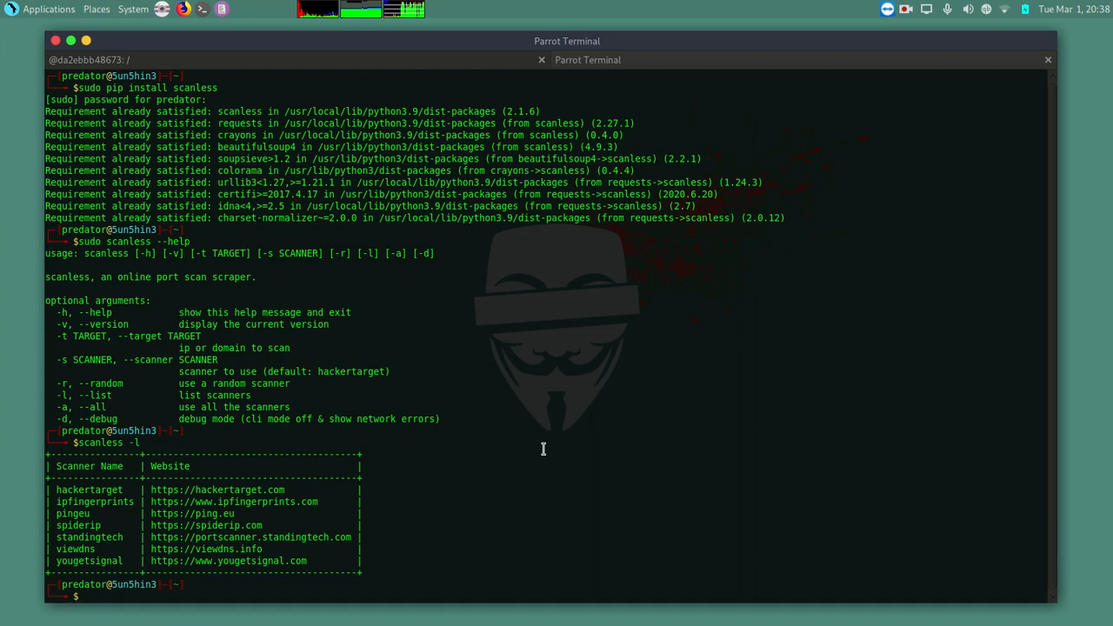
pyautogui.moveTo(94, 496)
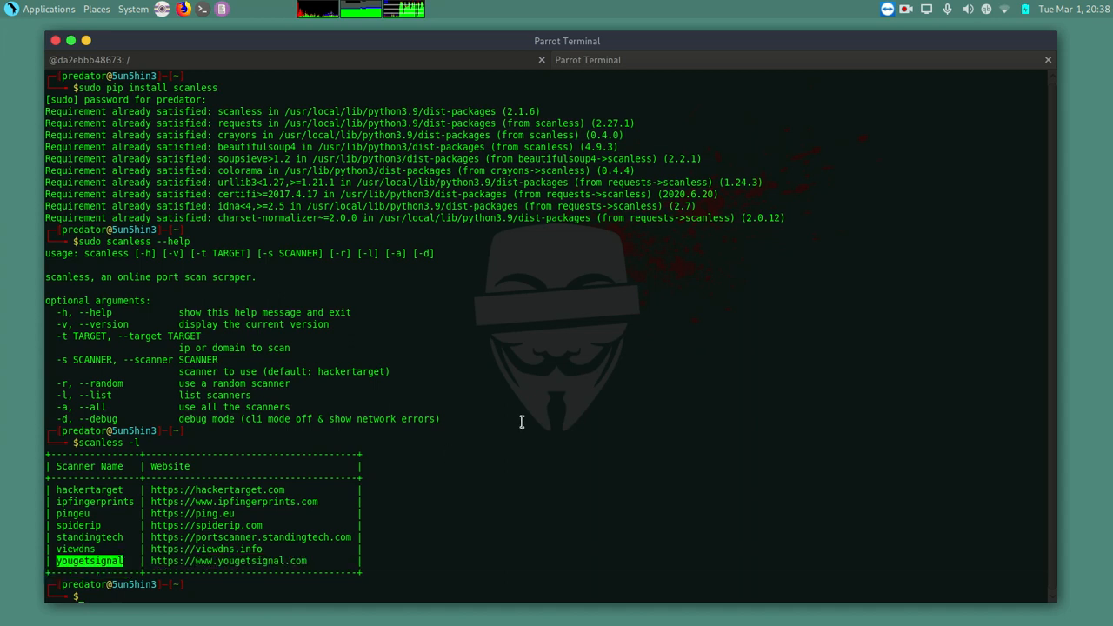
pyautogui.moveTo(501, 365)
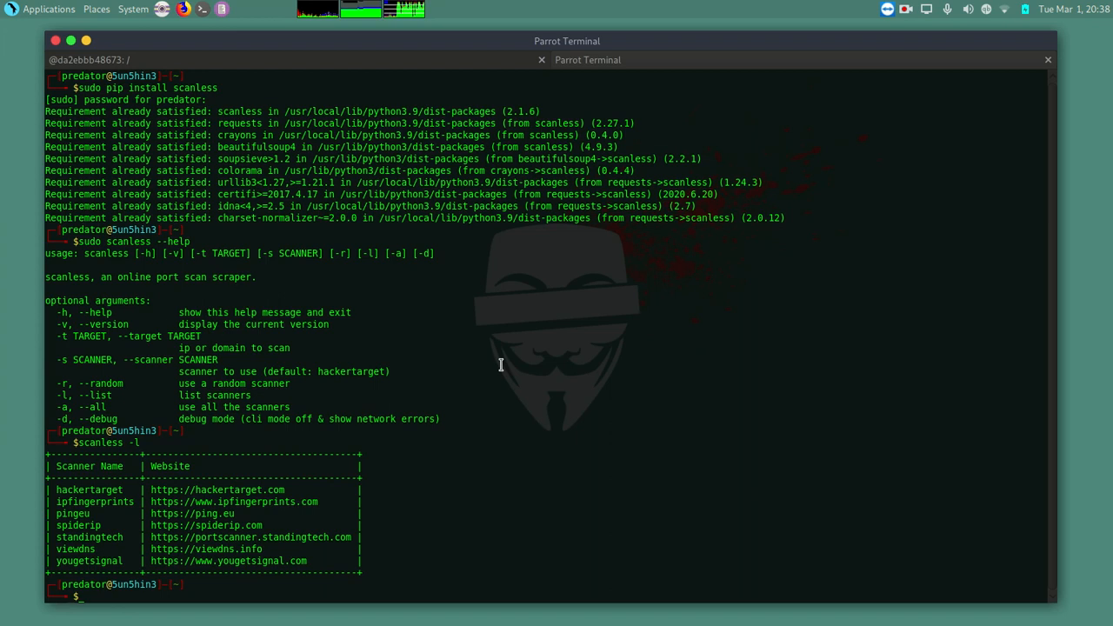
# Step: Run 'sudo scanless -s hackertarget -t google.com', showing ports 80 and 443 open and others filtered
pyautogui.write('sudo scan')
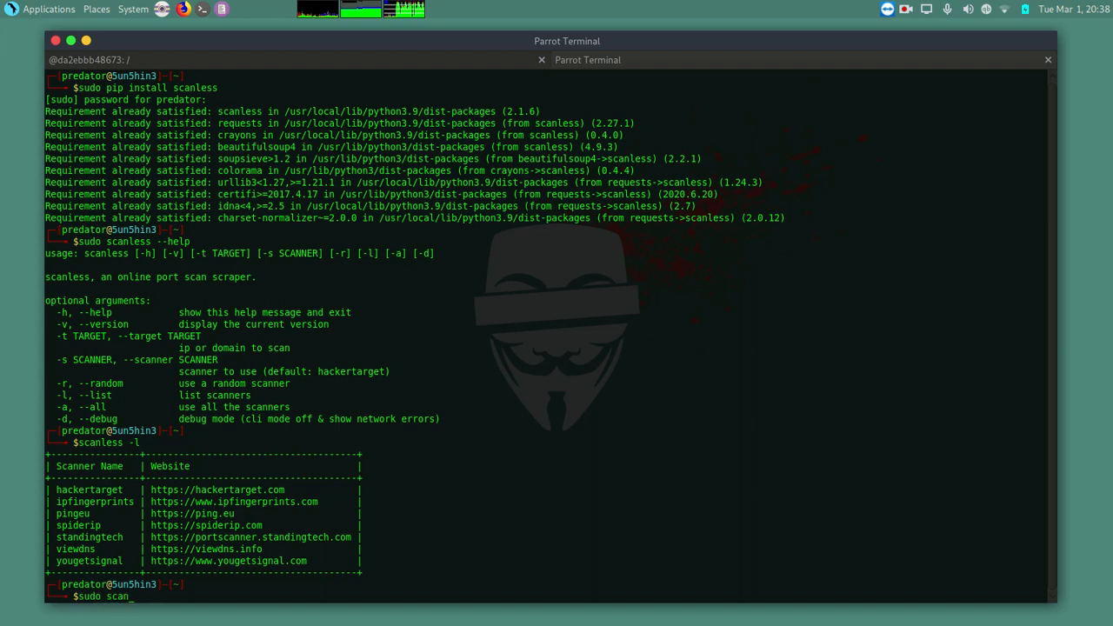
pyautogui.write('less -s')
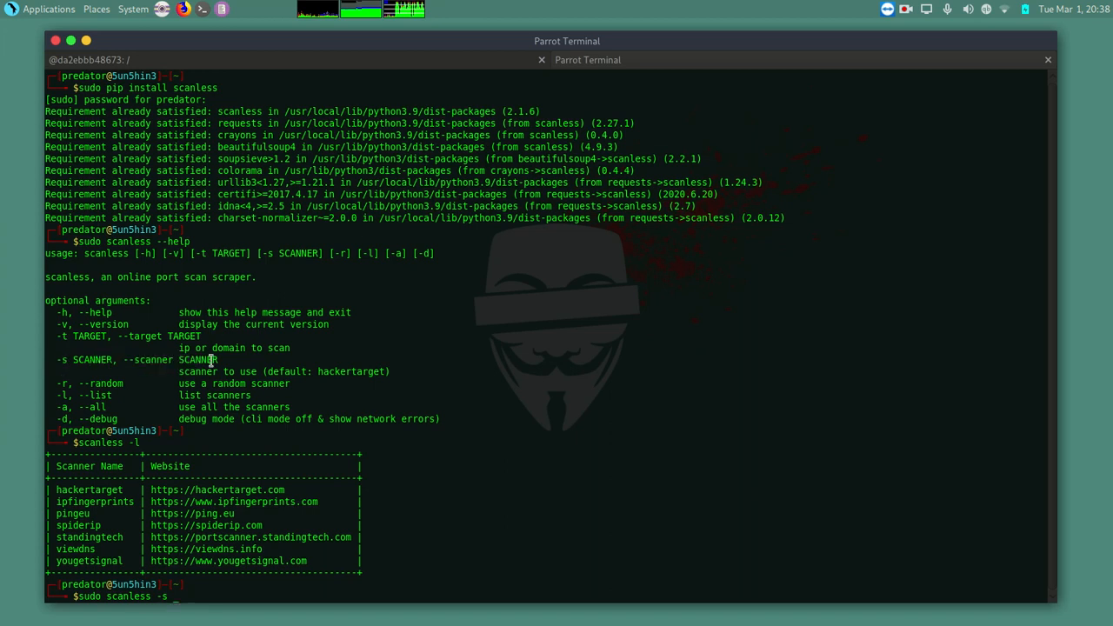
pyautogui.moveTo(229, 591)
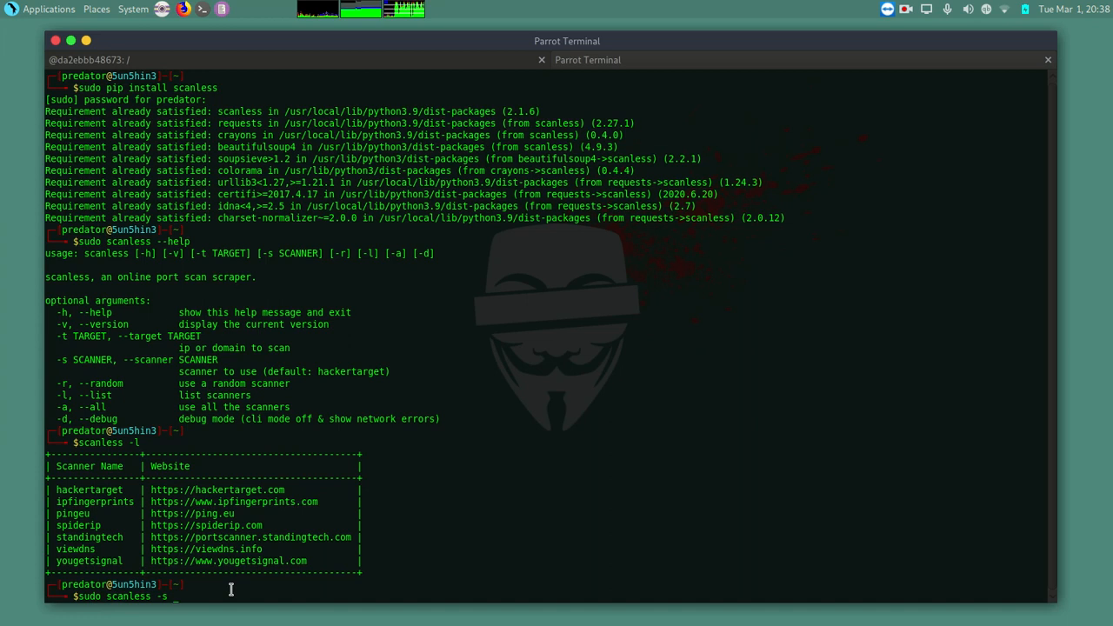
pyautogui.write('hackertar')
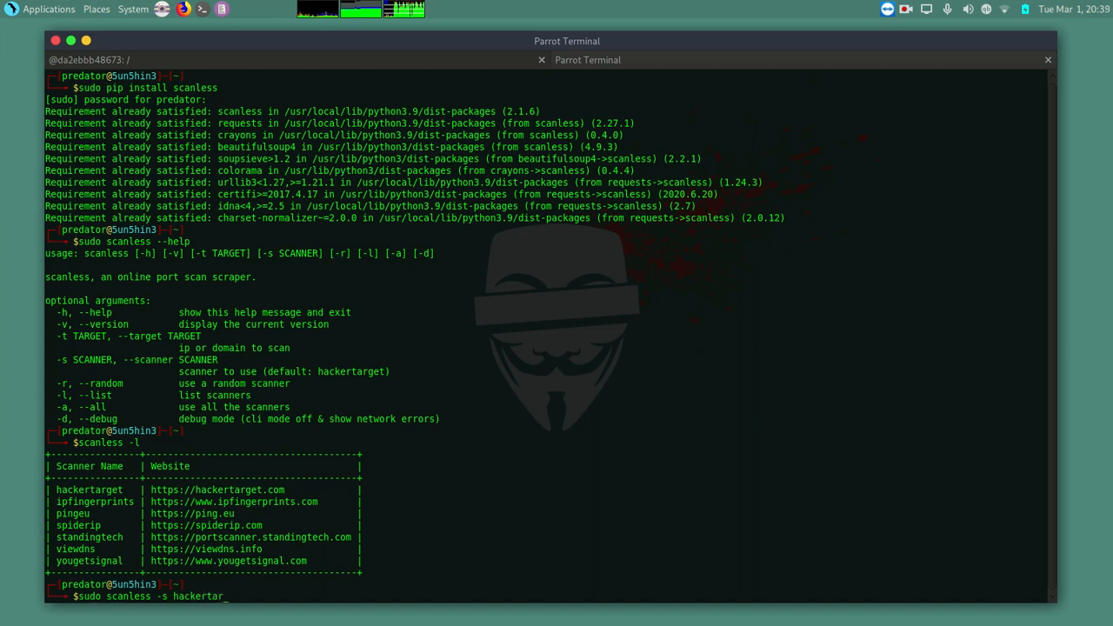
pyautogui.write('get')
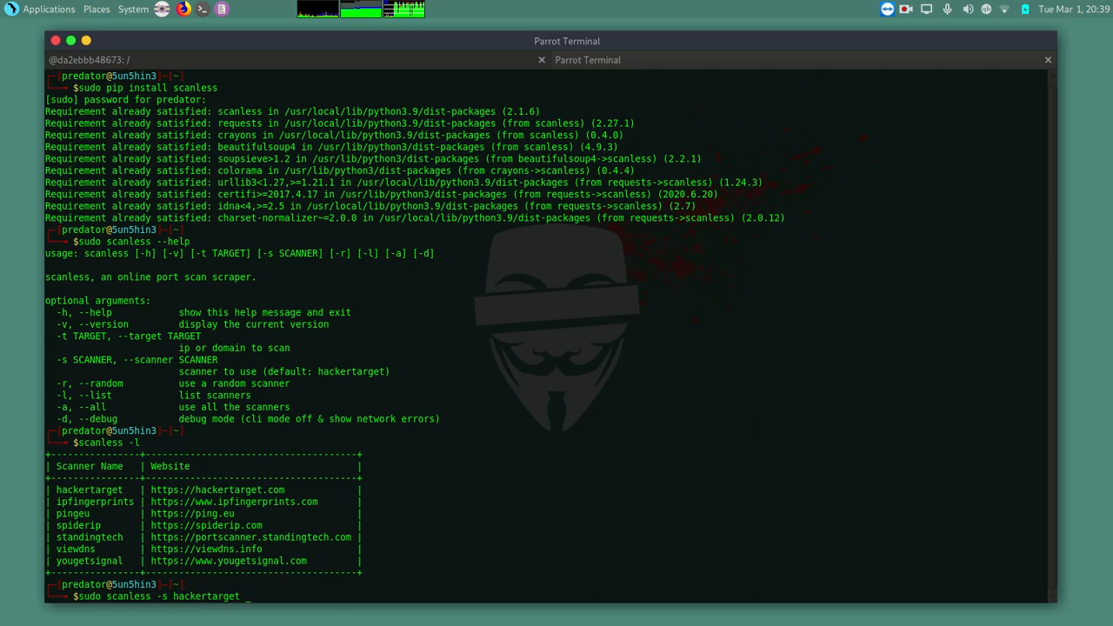
pyautogui.write('-t')
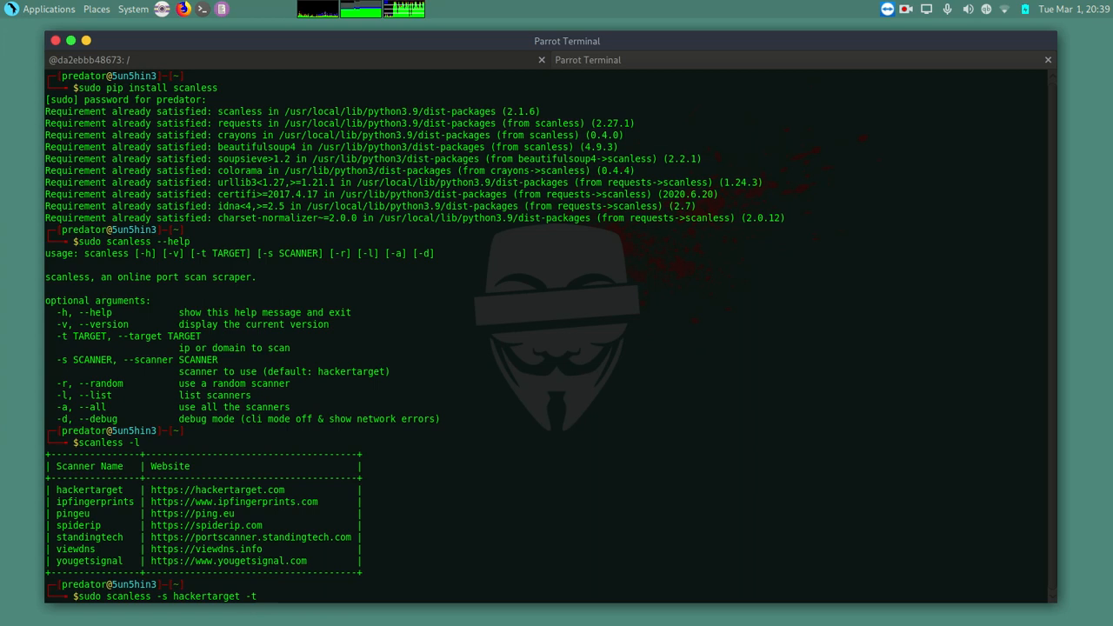
pyautogui.write('google.c')
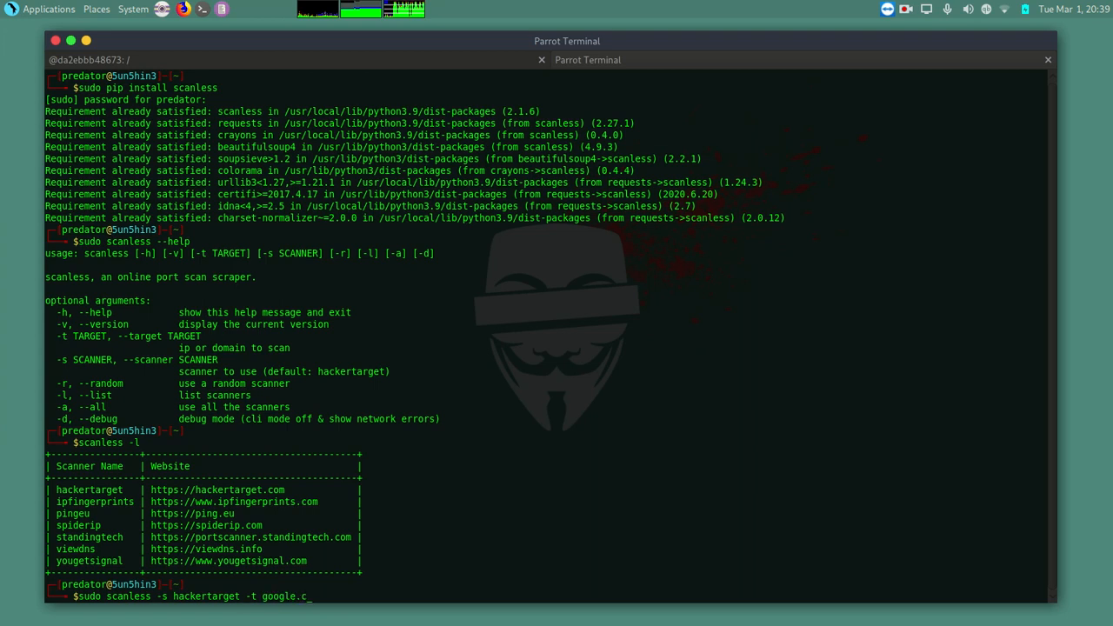
pyautogui.press('Return')
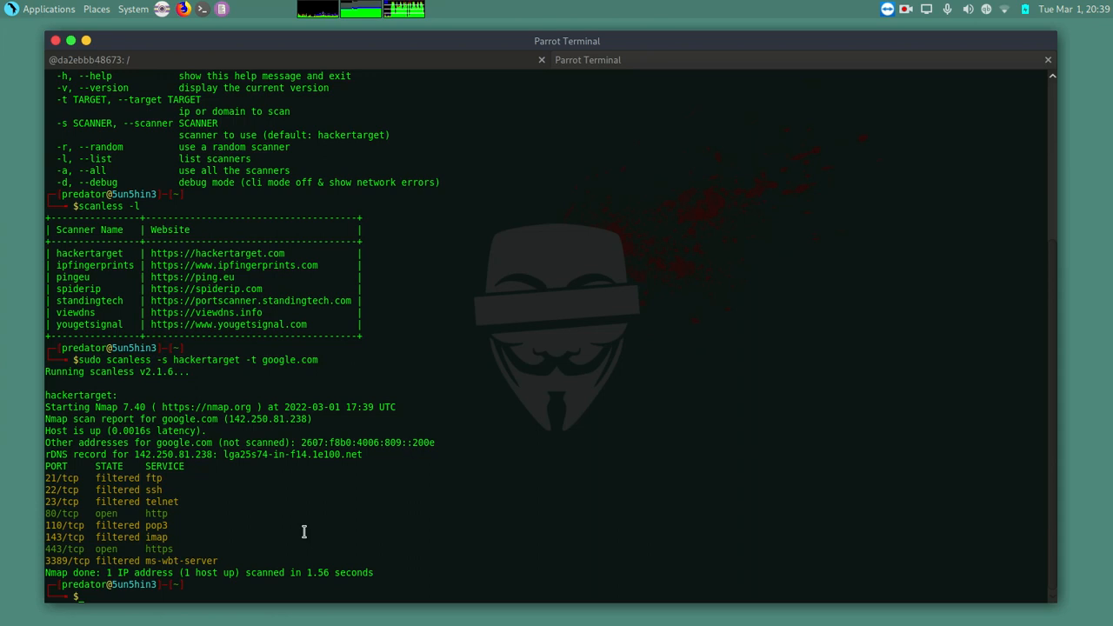
pyautogui.moveTo(256, 586)
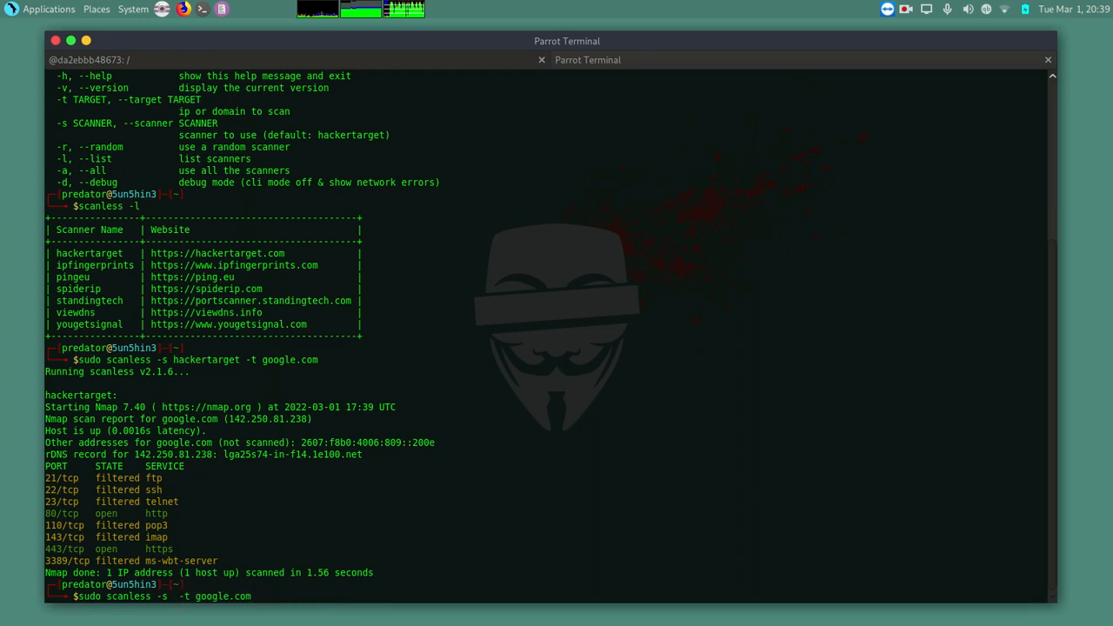
# Step: Scan google.com with the yougetsignal scanner, then recall the command and start removing the target
pyautogui.write('yougetsignal')
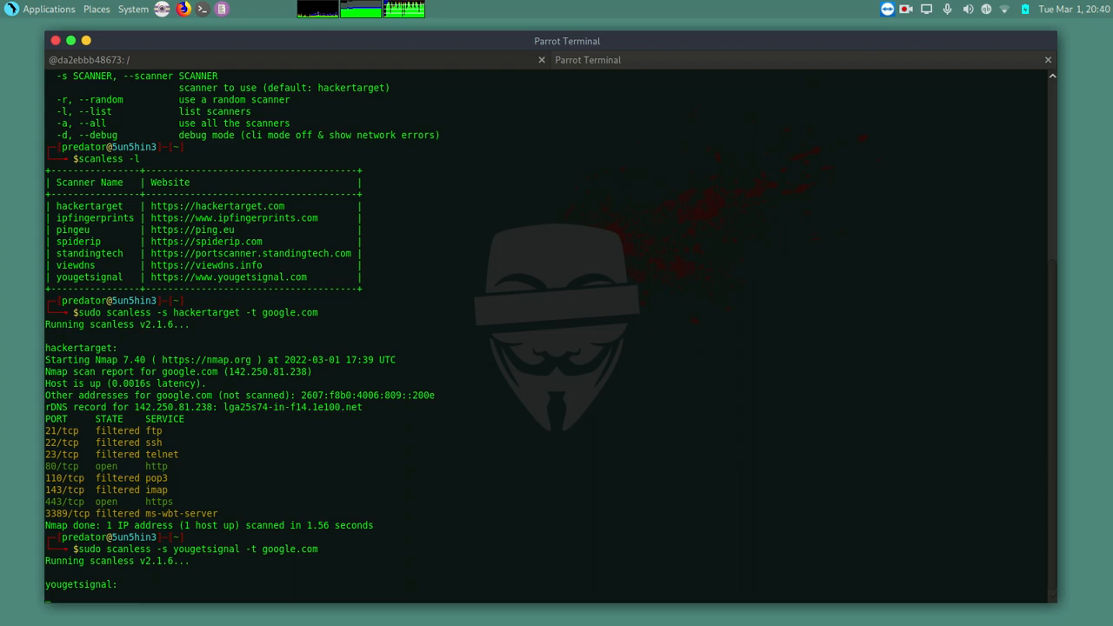
pyautogui.scroll(-3)
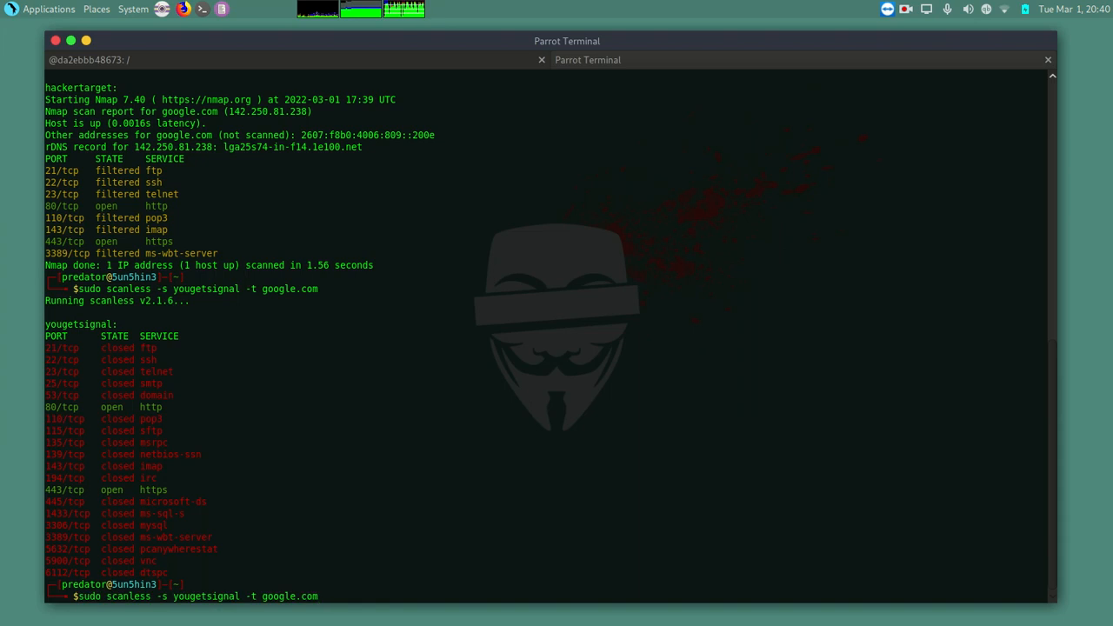
pyautogui.press('BackSpace')
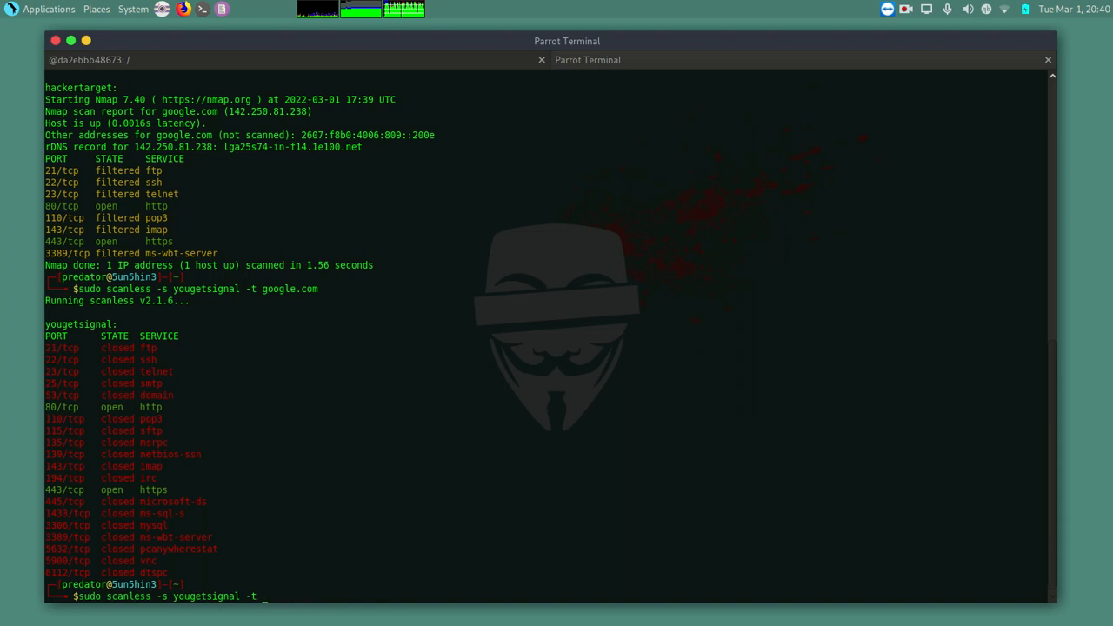
# Step: Rerun the yougetsignal scan against bing.com, showing ports 80 and 443 open and the rest closed
pyautogui.write('bing.com')
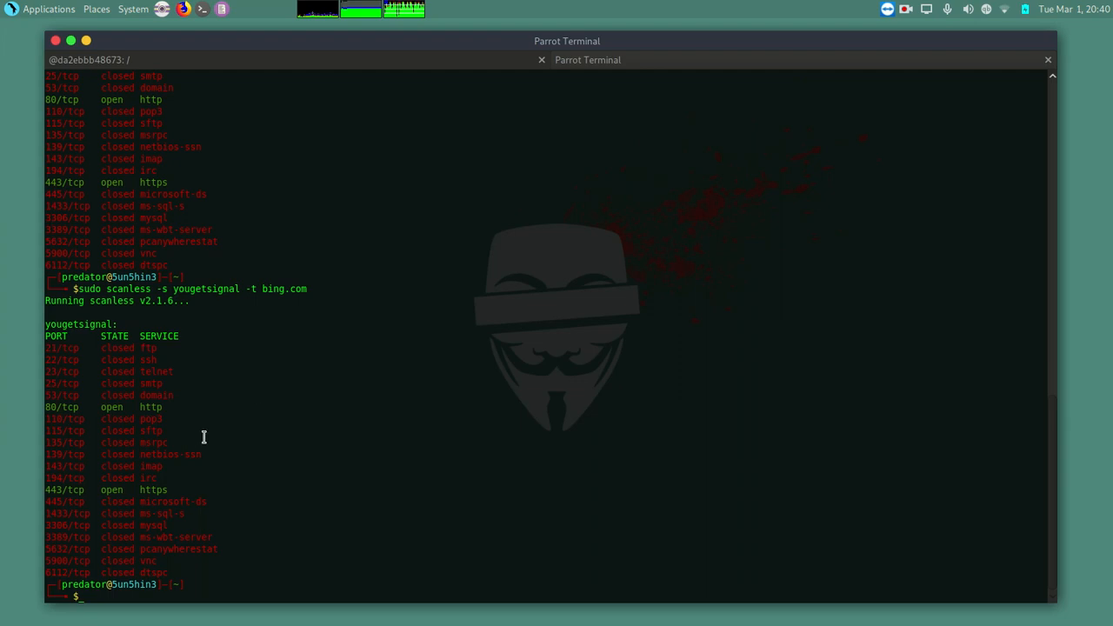
pyautogui.moveTo(282, 574)
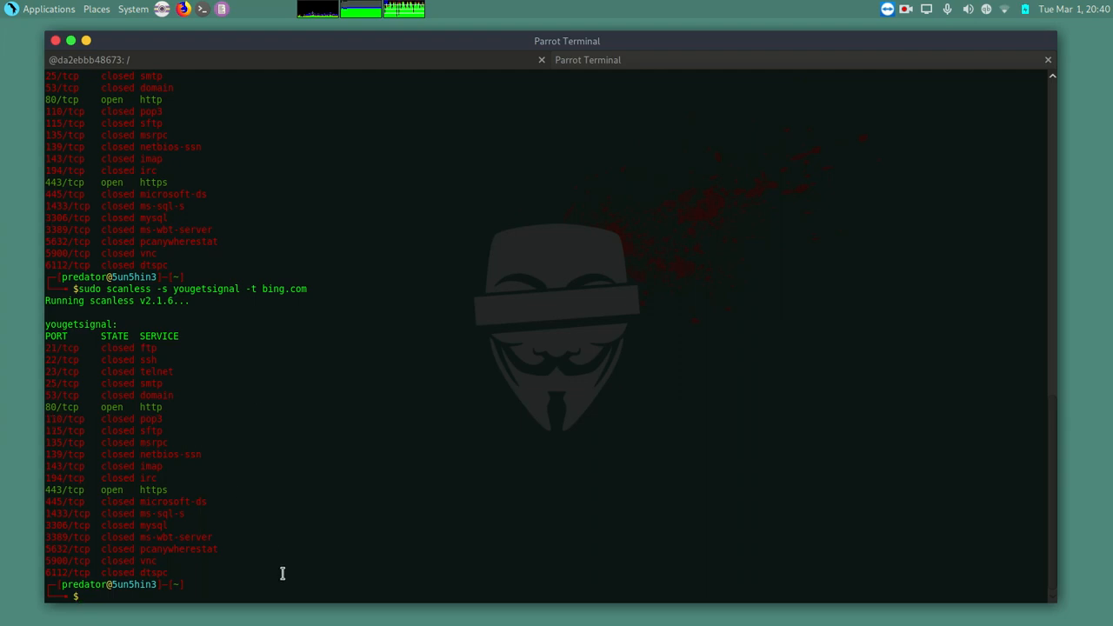